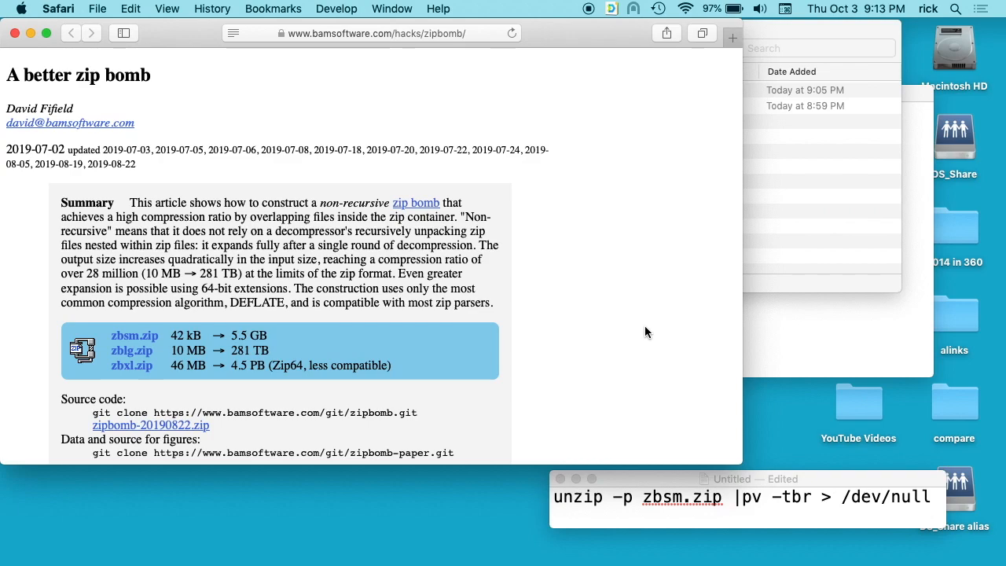
mouse_move(324, 290)
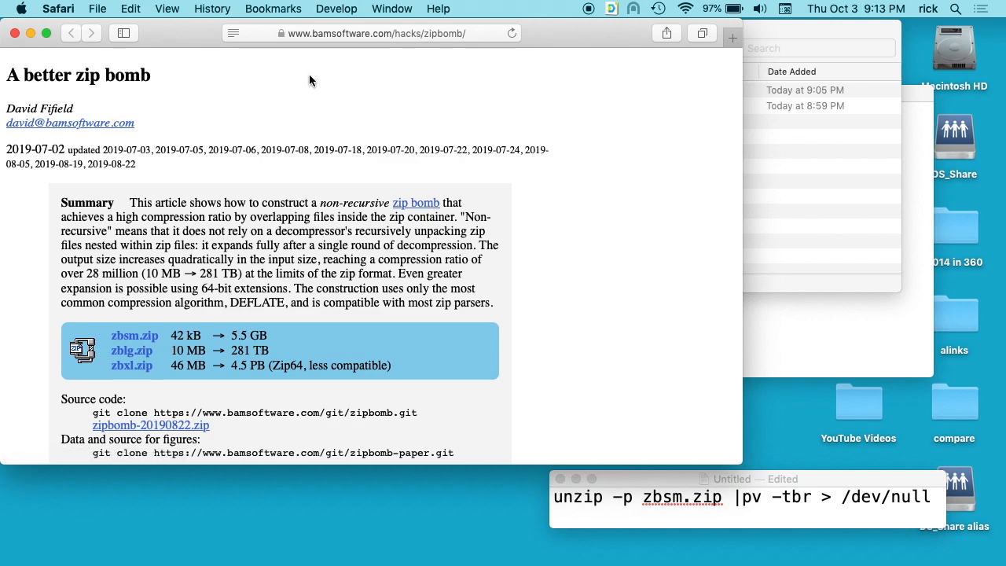
mouse_move(336, 65)
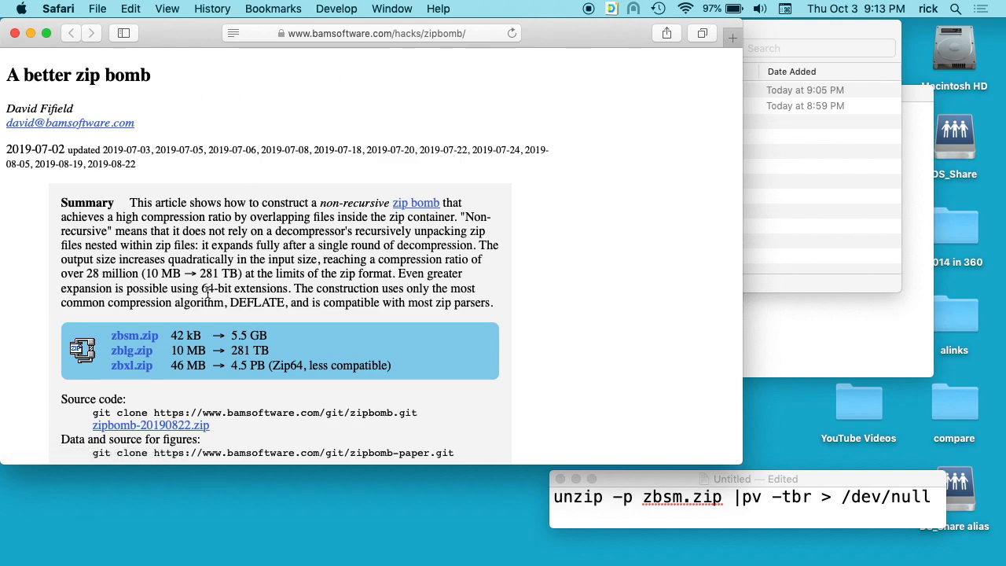
Step: Scroll through the zip bomb article in Safari, down and back up
scroll(down, 3)
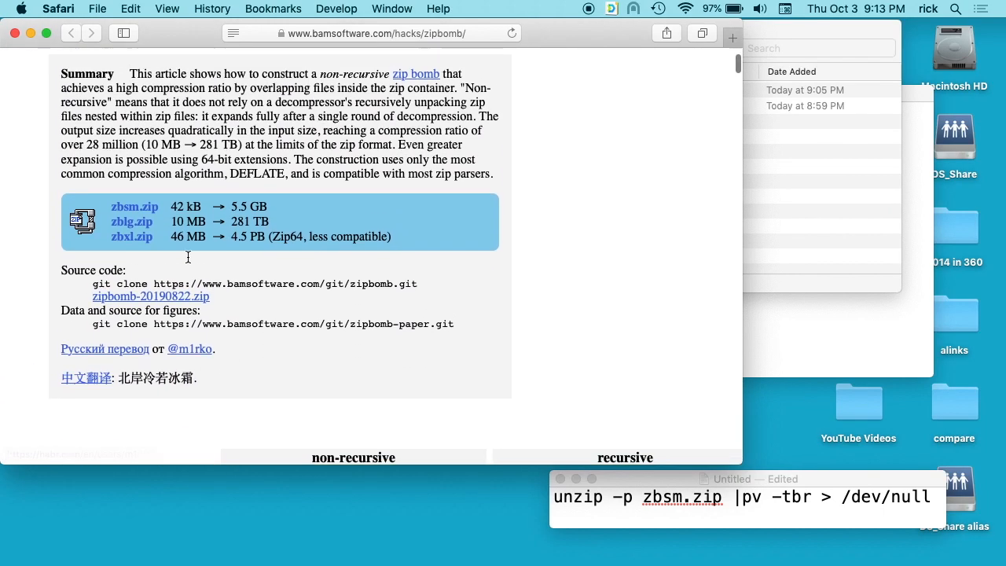
scroll(up, 3)
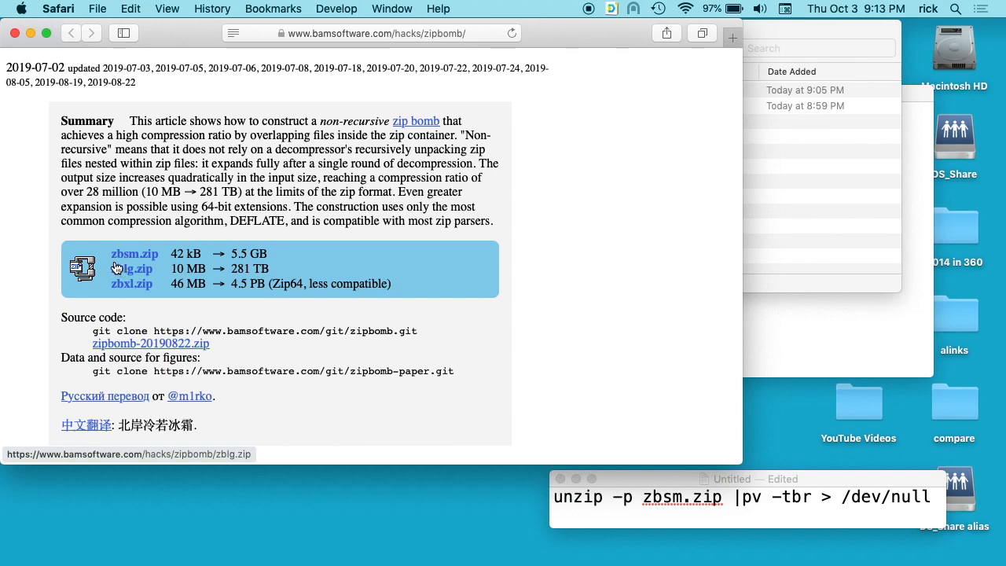
mouse_move(167, 271)
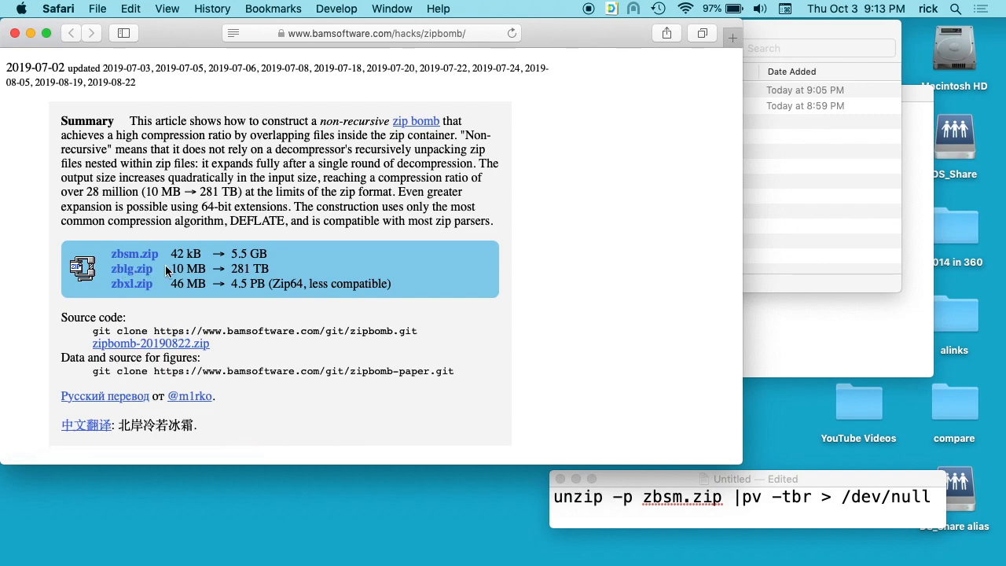
mouse_move(193, 254)
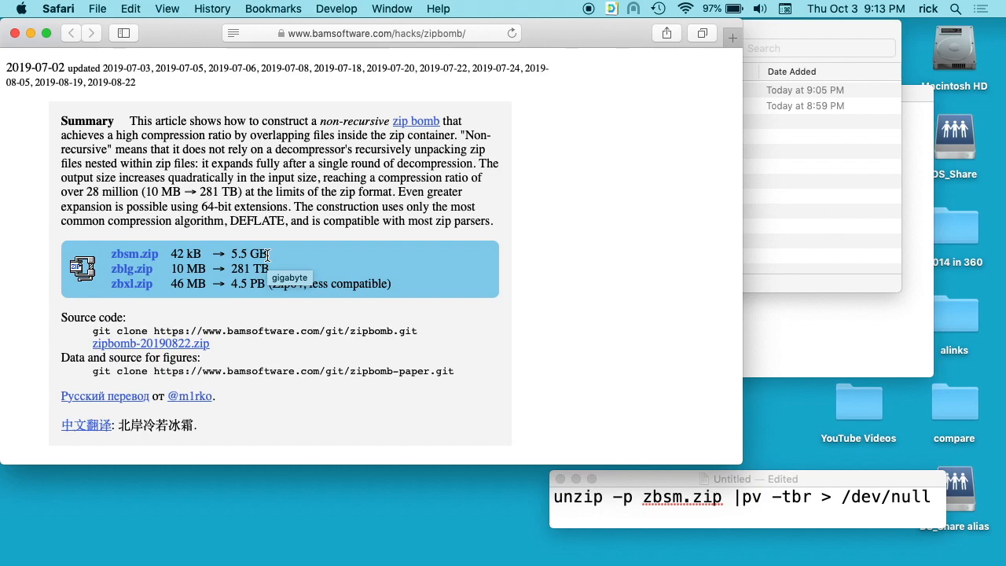
mouse_move(245, 254)
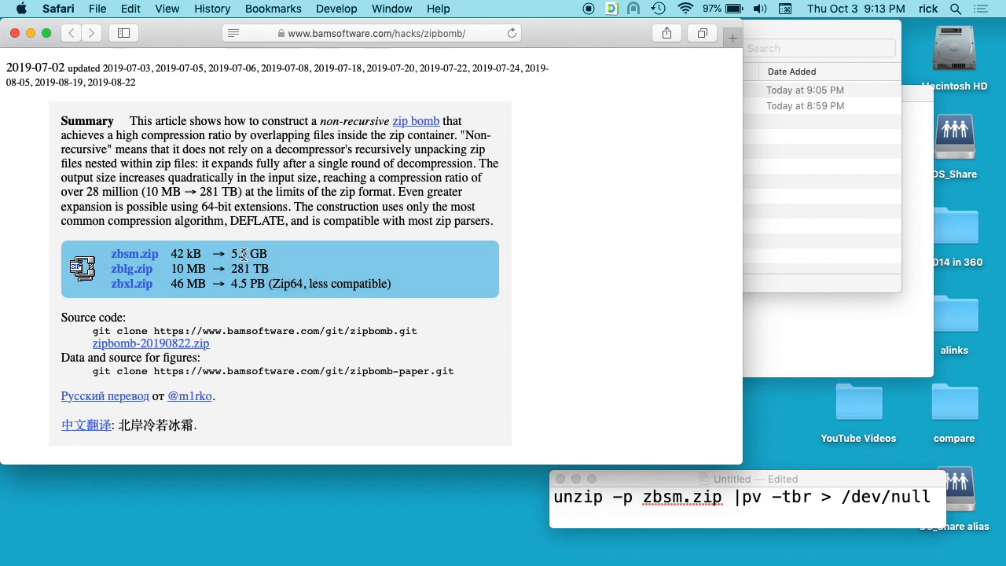
mouse_move(279, 258)
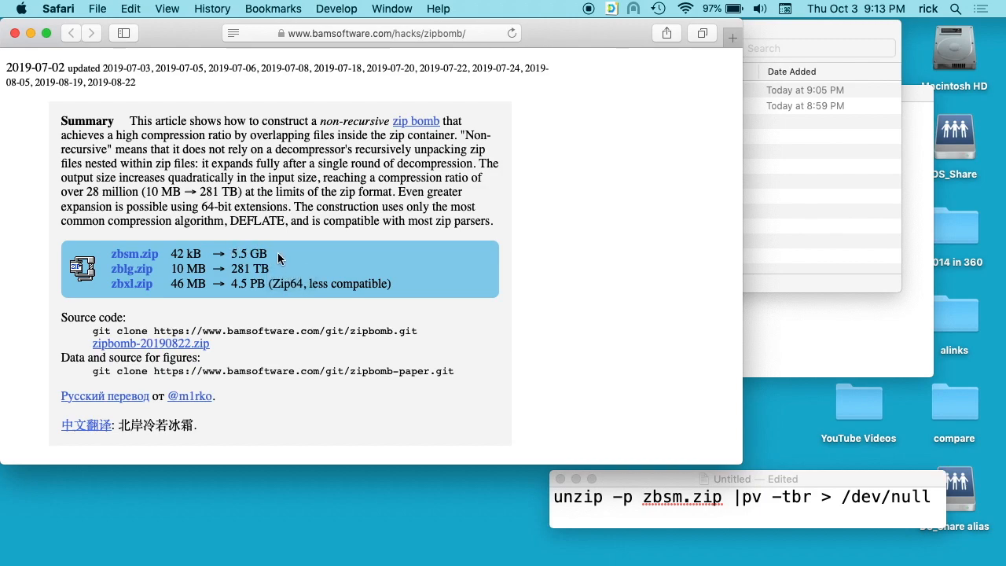
mouse_move(232, 261)
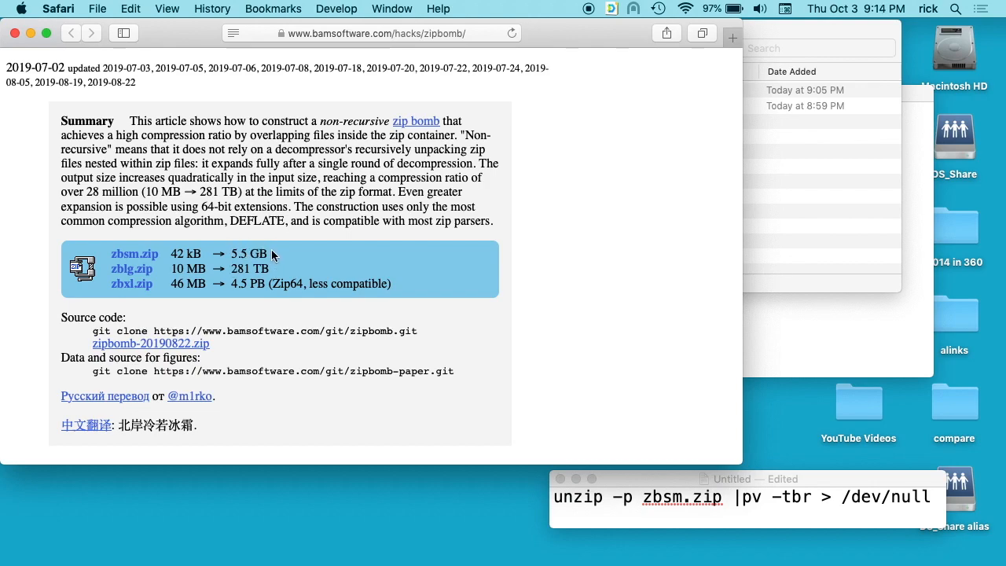
mouse_move(179, 252)
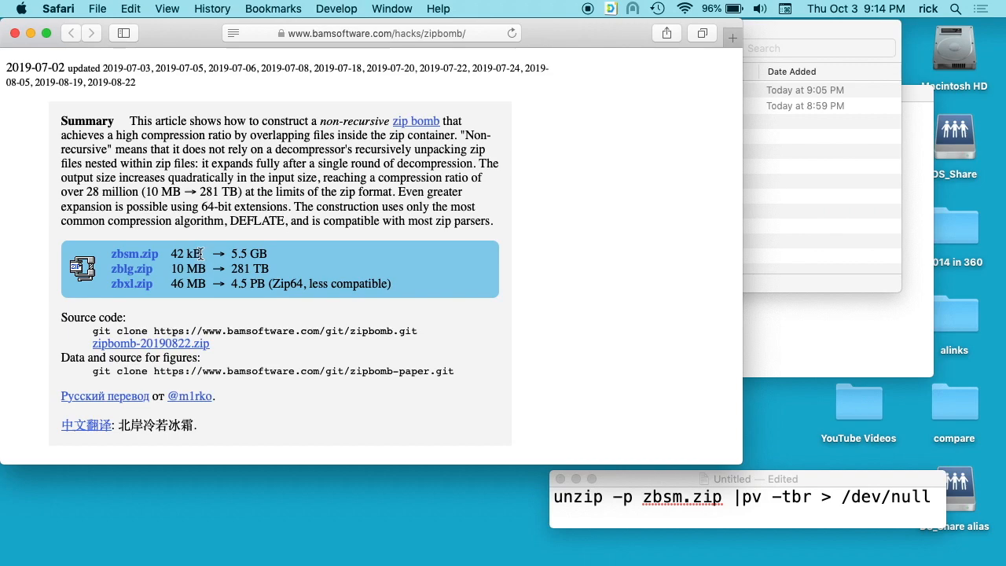
mouse_move(163, 281)
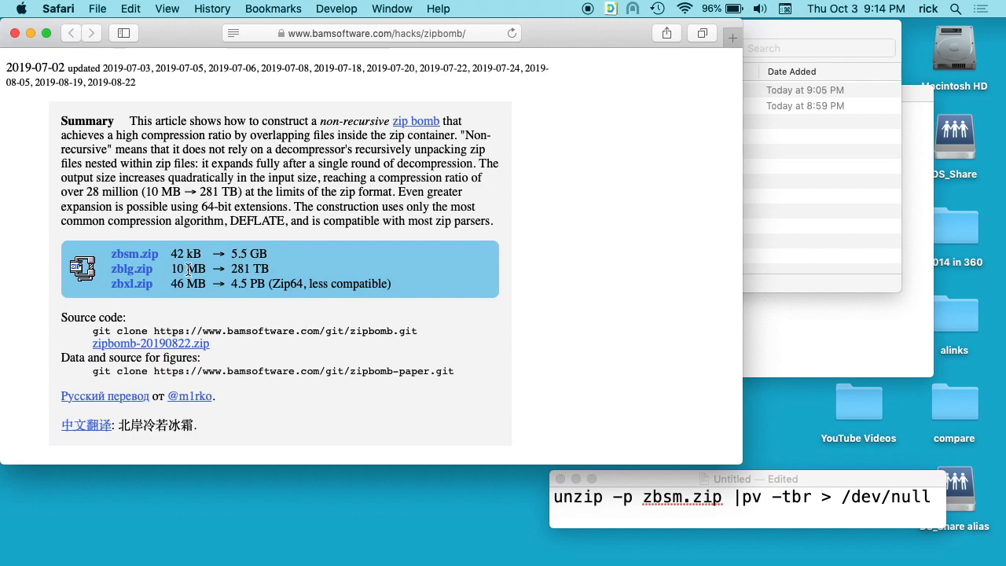
mouse_move(190, 268)
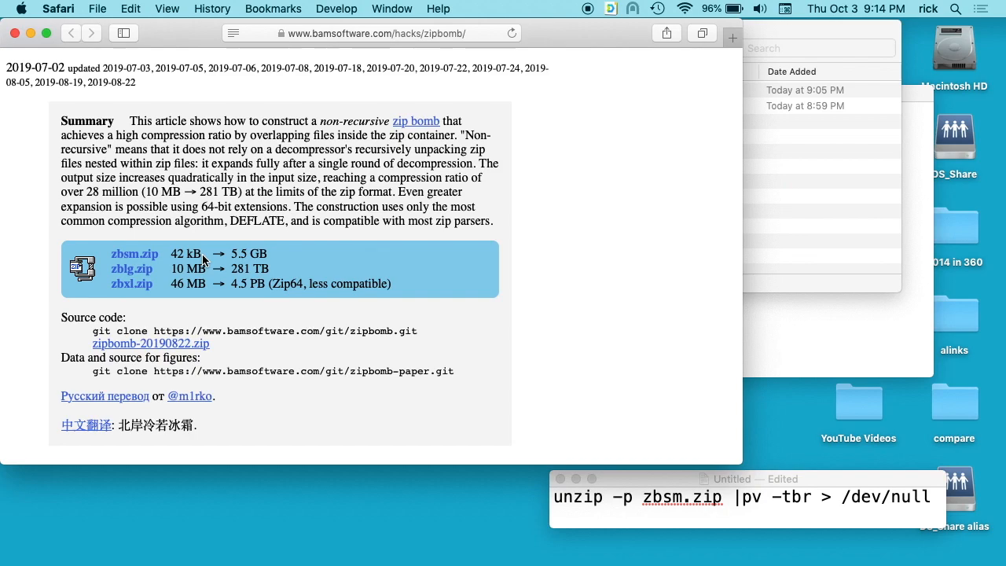
mouse_move(186, 271)
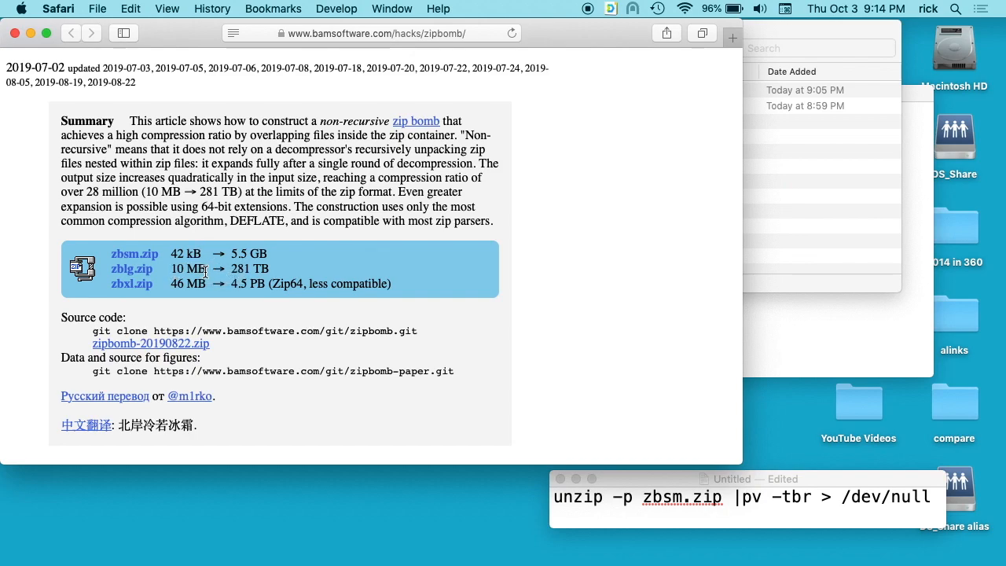
mouse_move(188, 268)
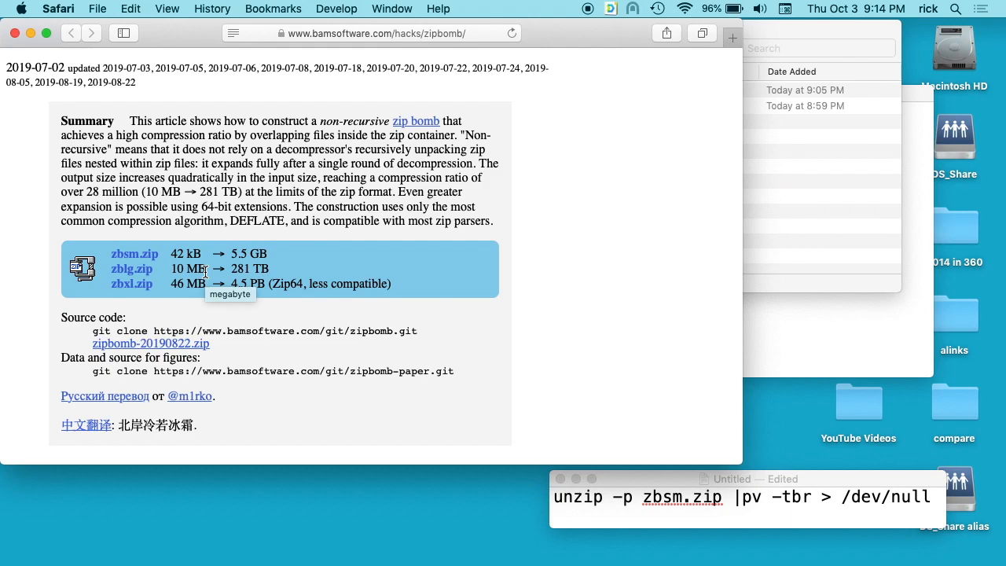
mouse_move(179, 297)
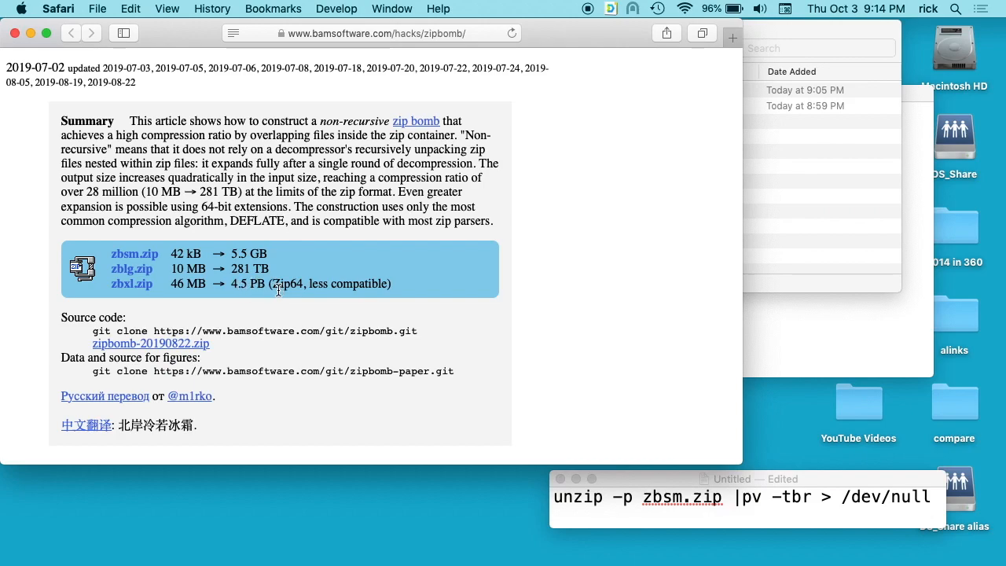
mouse_move(186, 284)
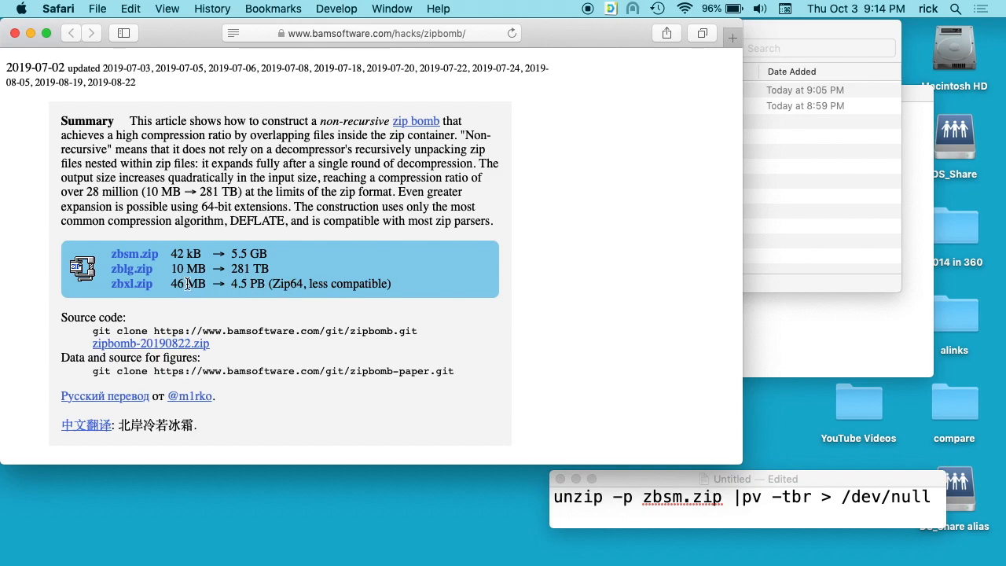
mouse_move(265, 286)
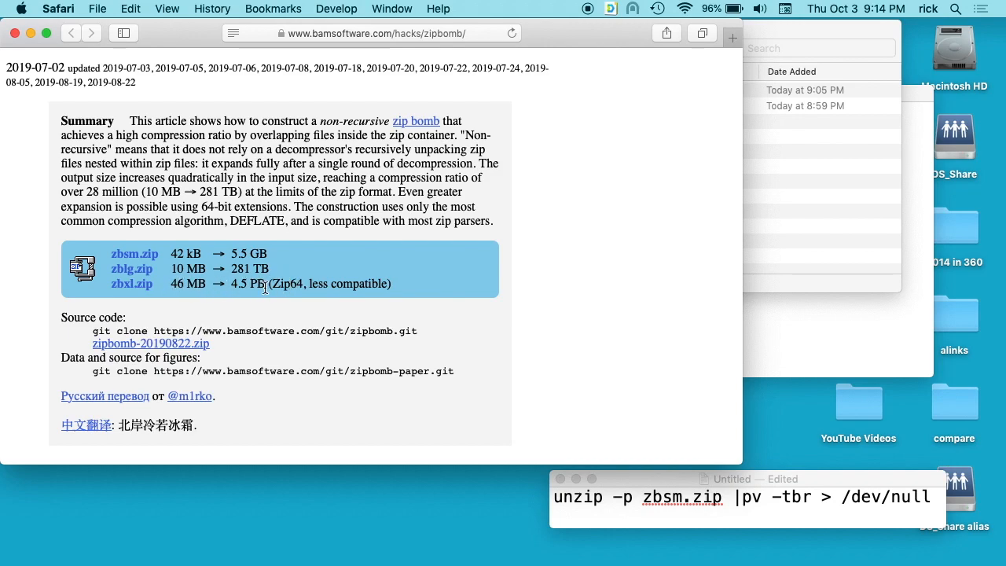
mouse_move(248, 284)
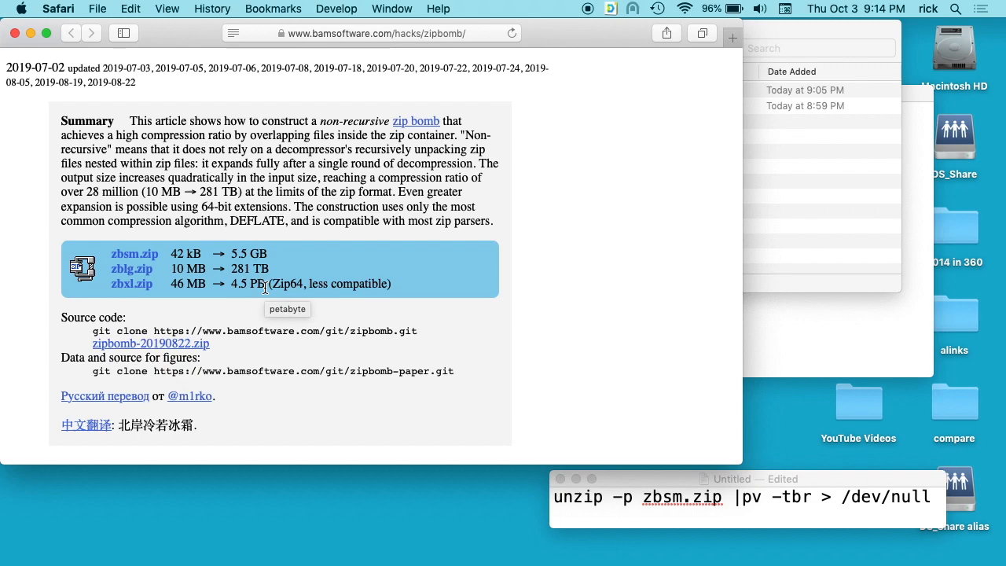
mouse_move(310, 348)
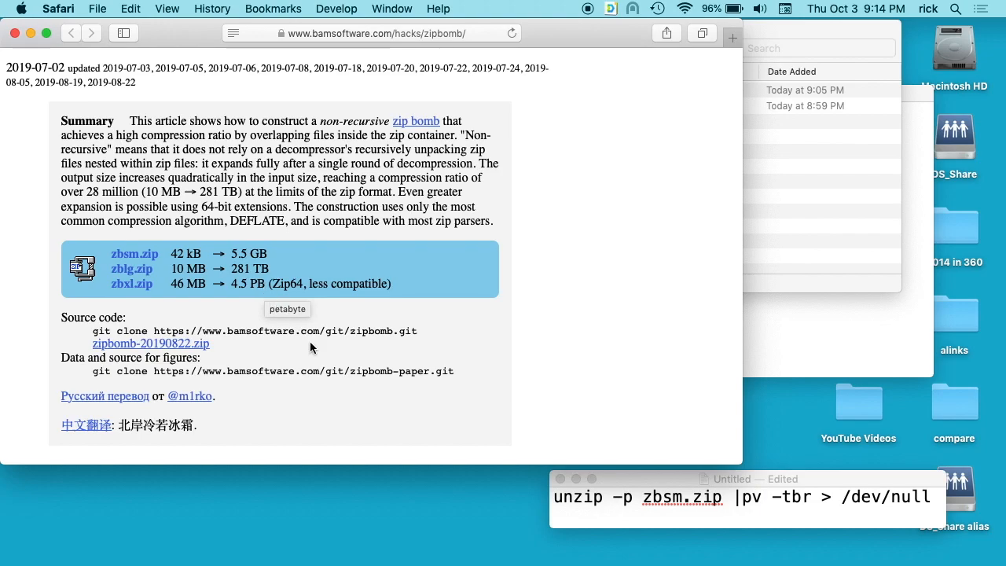
scroll(down, 3)
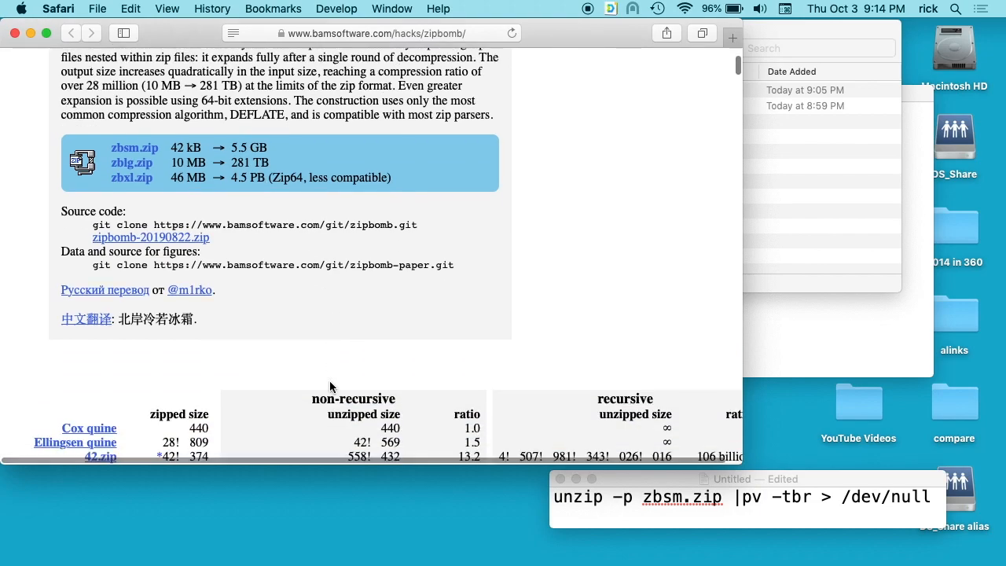
scroll(down, 3)
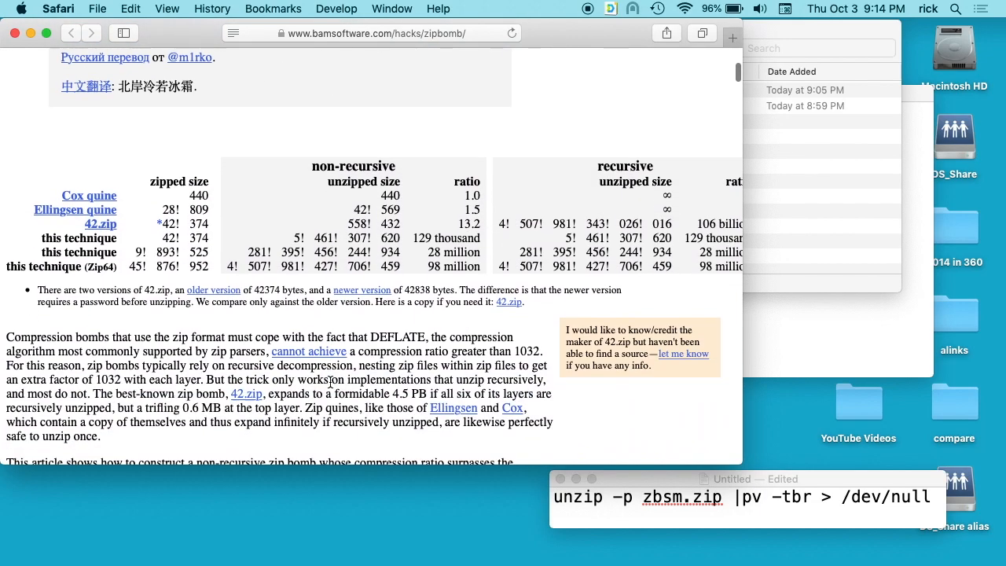
scroll(down, 3)
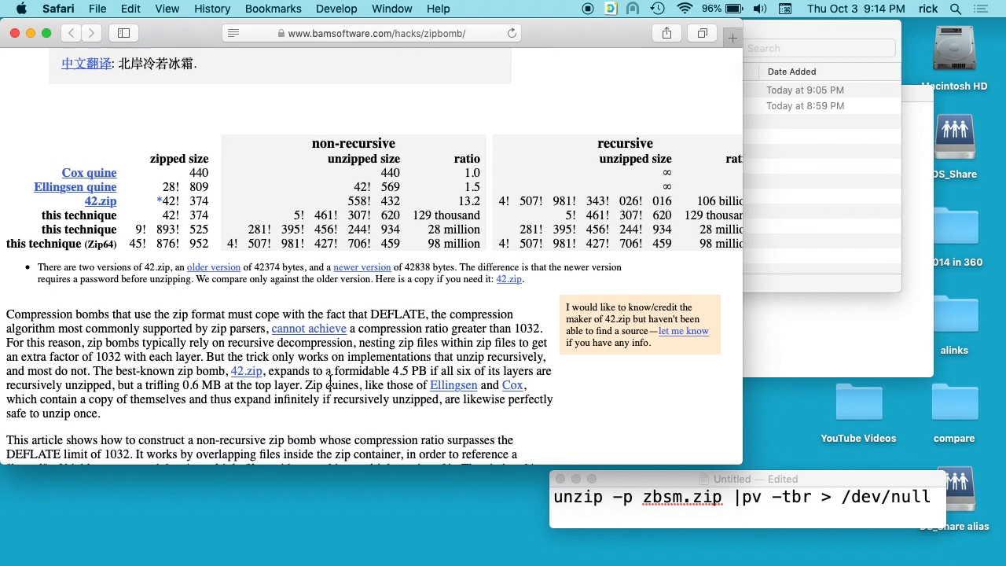
scroll(down, 3)
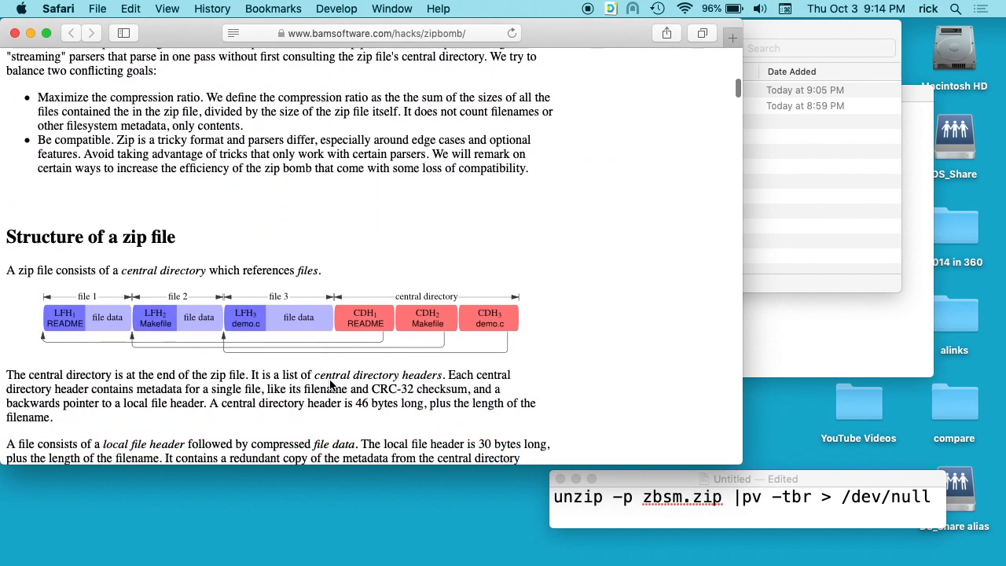
scroll(down, 3)
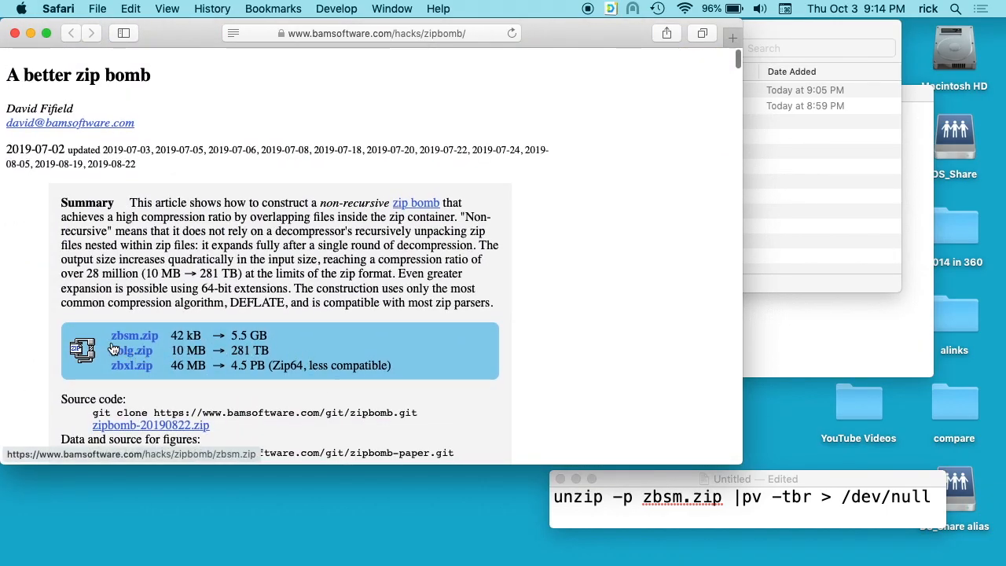
mouse_move(118, 362)
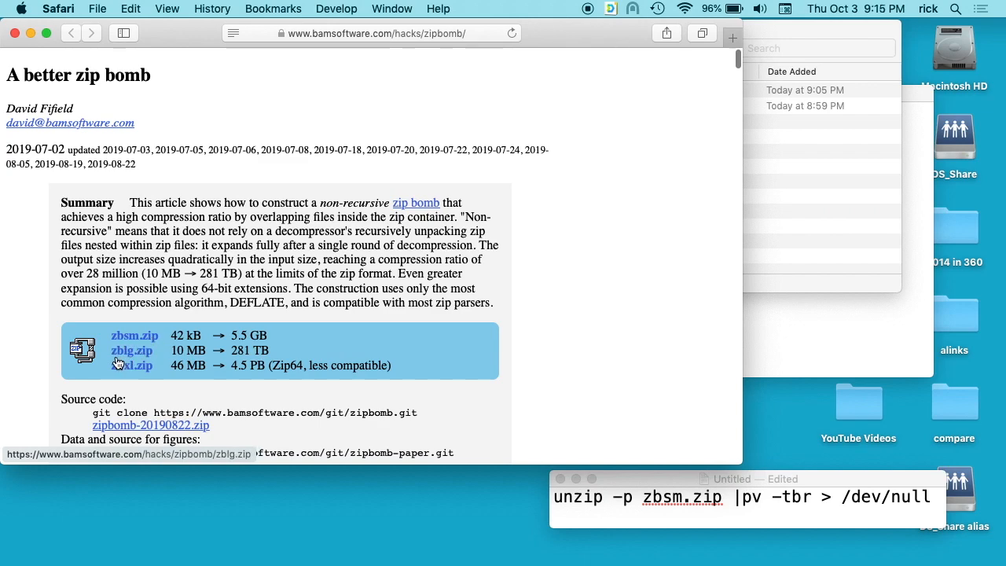
mouse_move(161, 360)
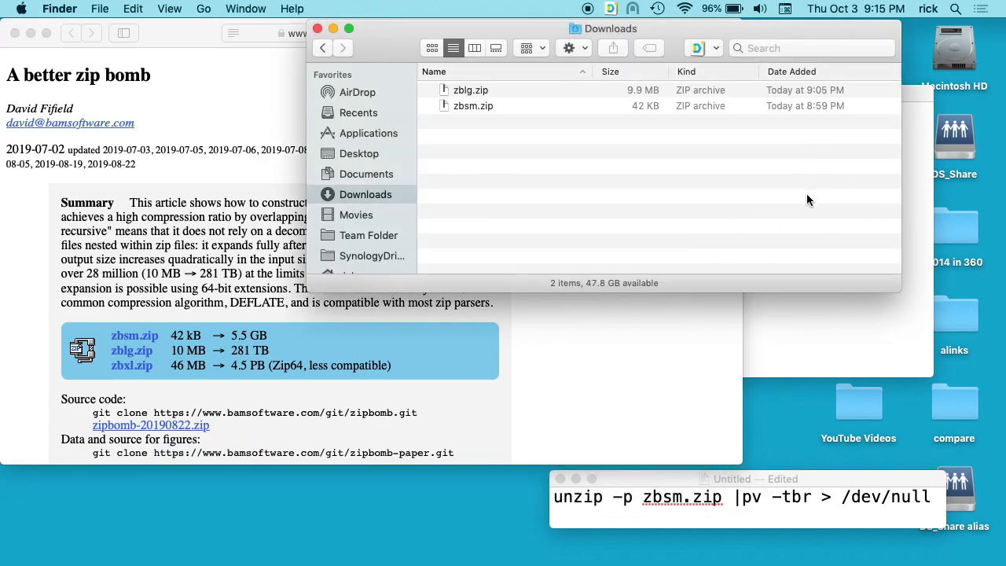
mouse_move(480, 110)
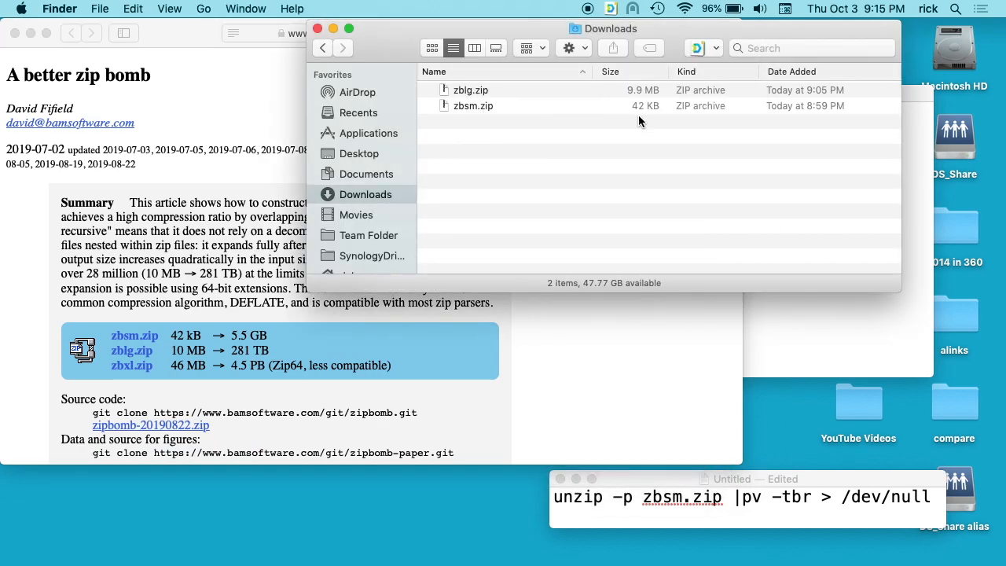
mouse_move(649, 115)
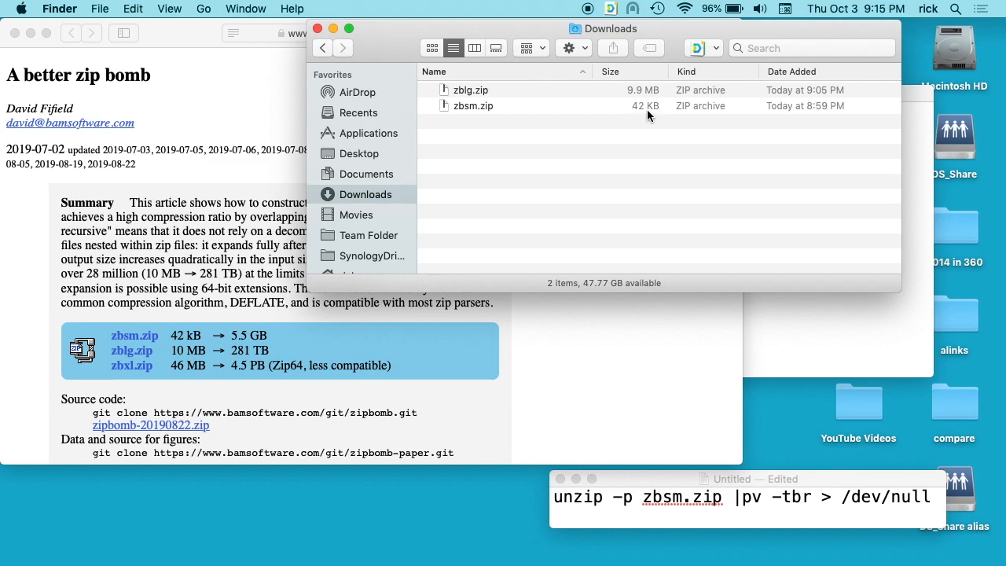
mouse_move(649, 96)
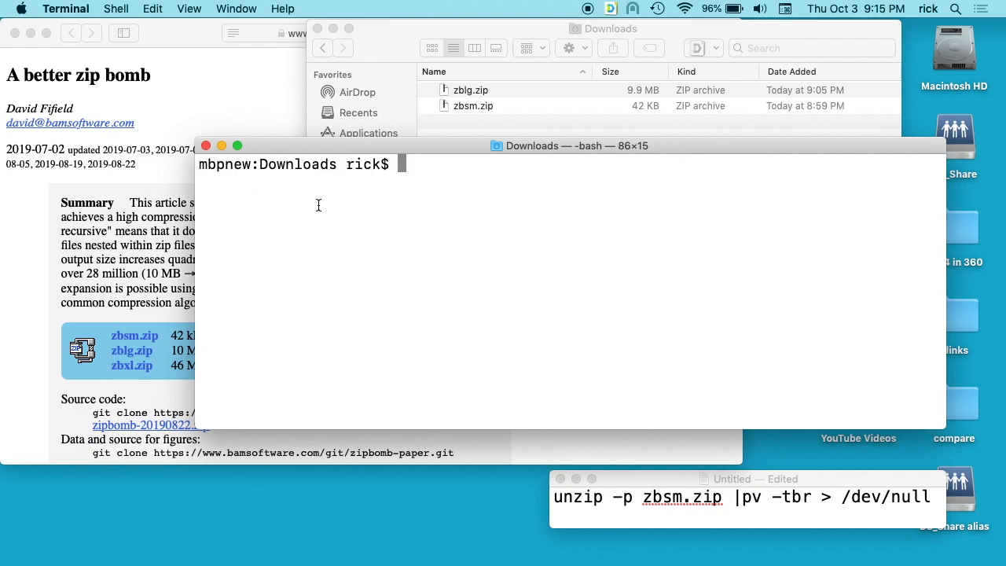
Step: List the directory with ls and run zipinfo on zbsm.zip
text(ls)
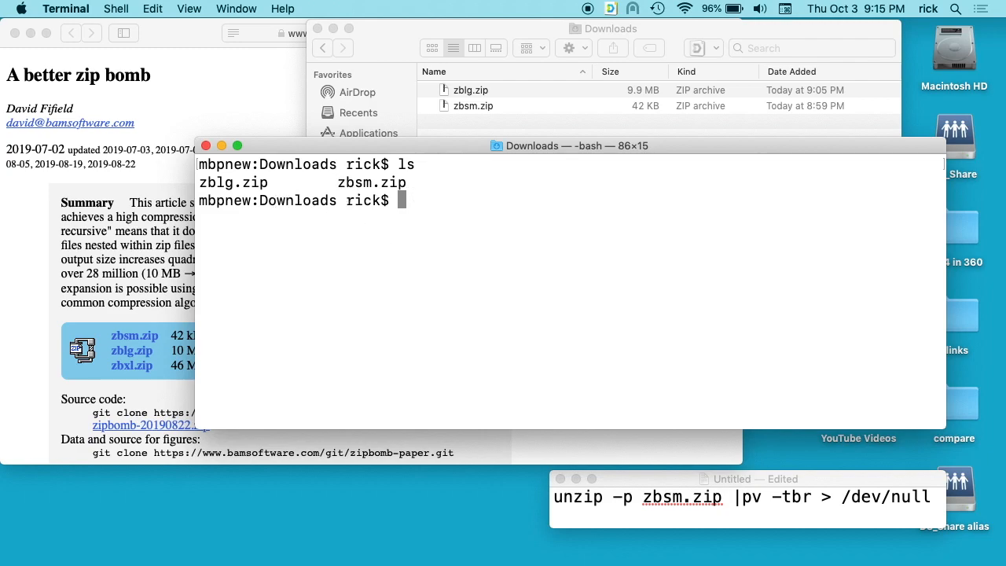
text(zipinfo)
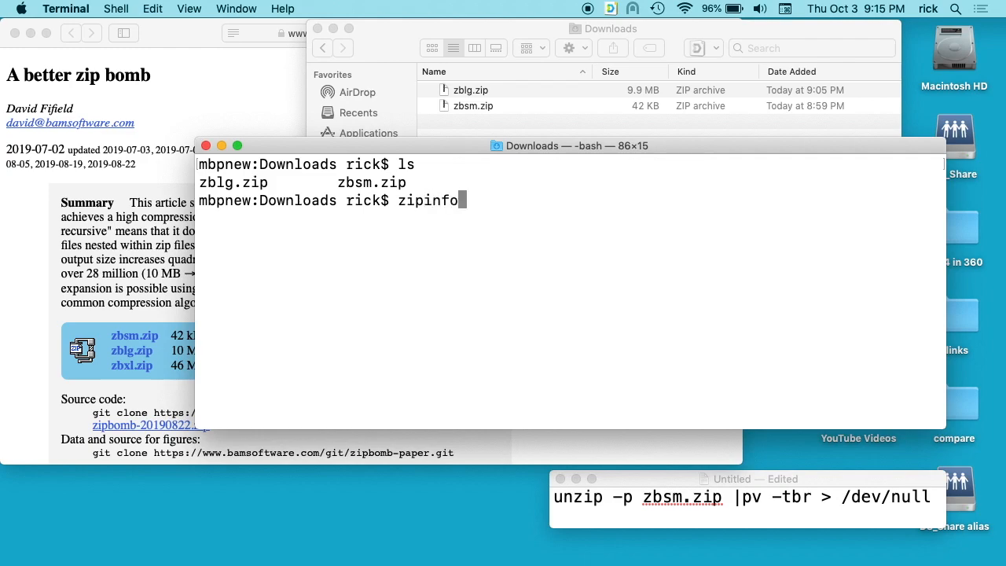
text(zb)
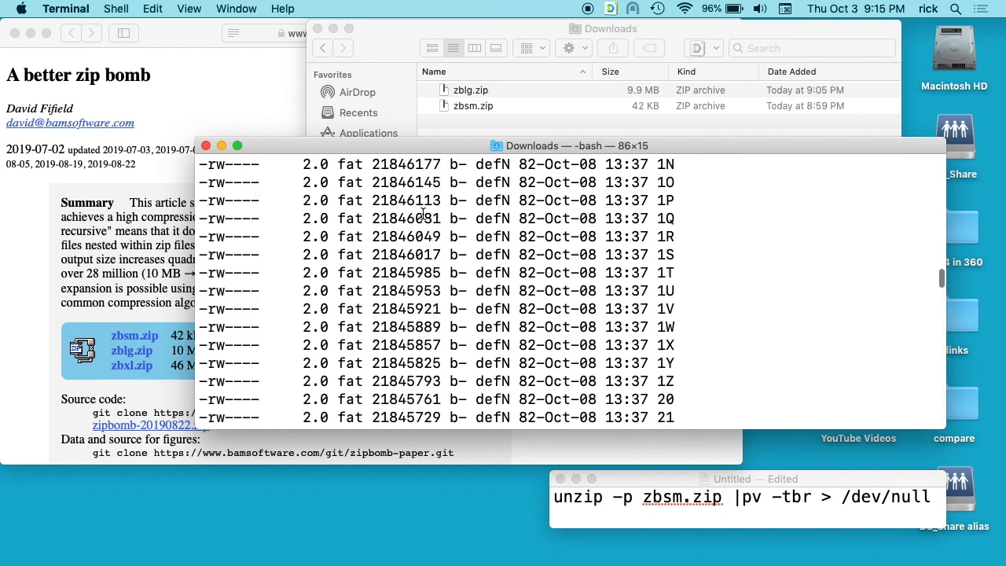
scroll(down, 3)
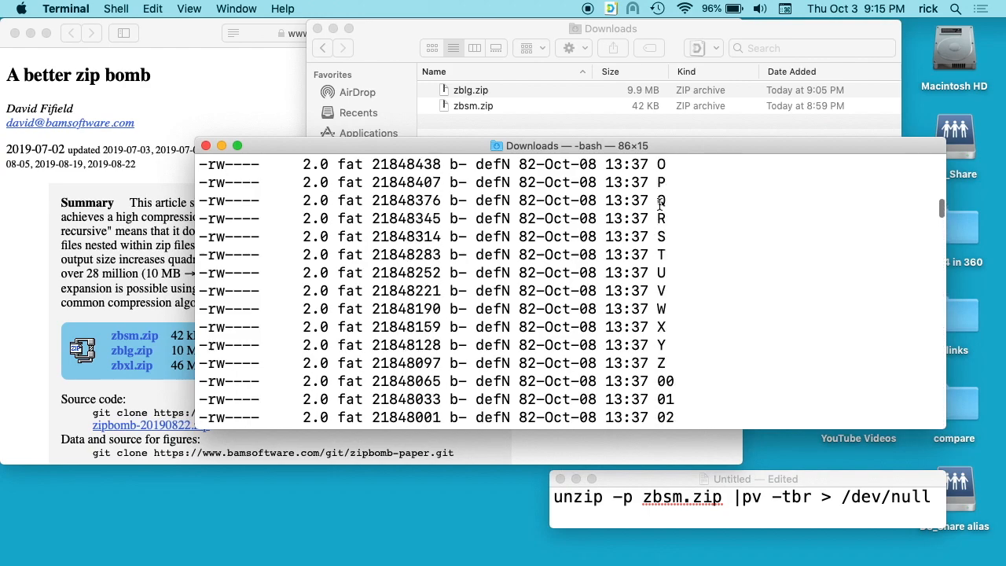
scroll(down, 3)
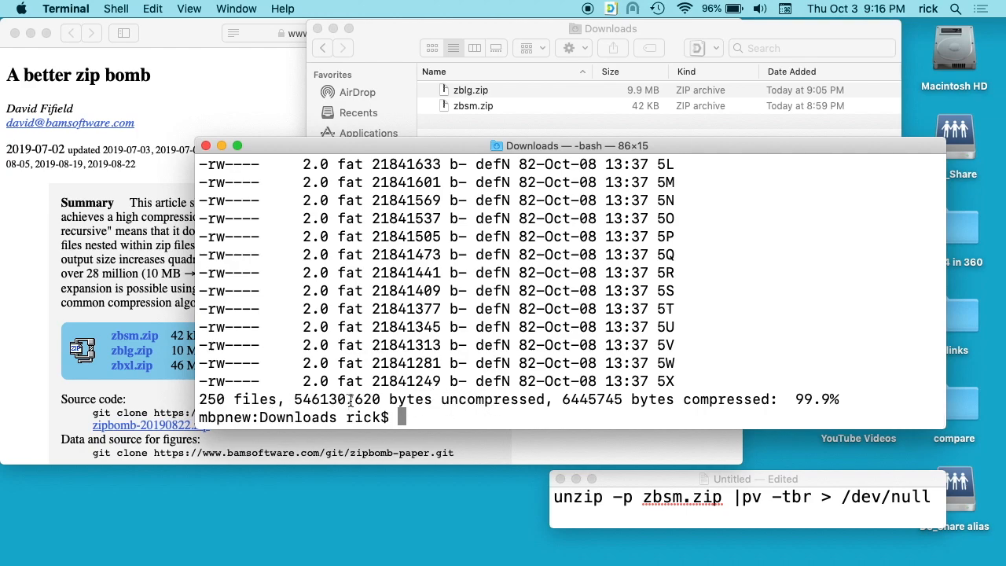
double_click(341, 399)
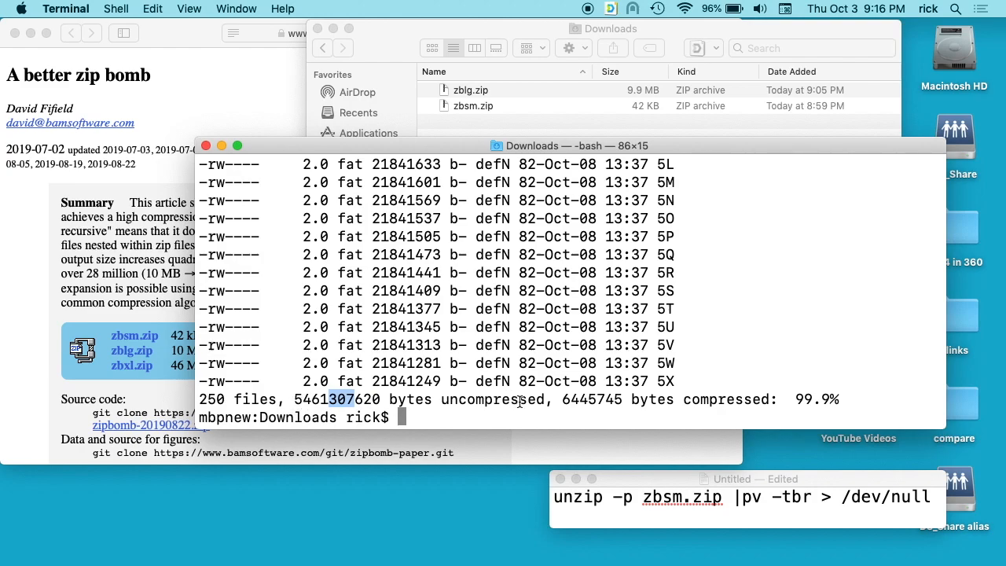
mouse_move(613, 483)
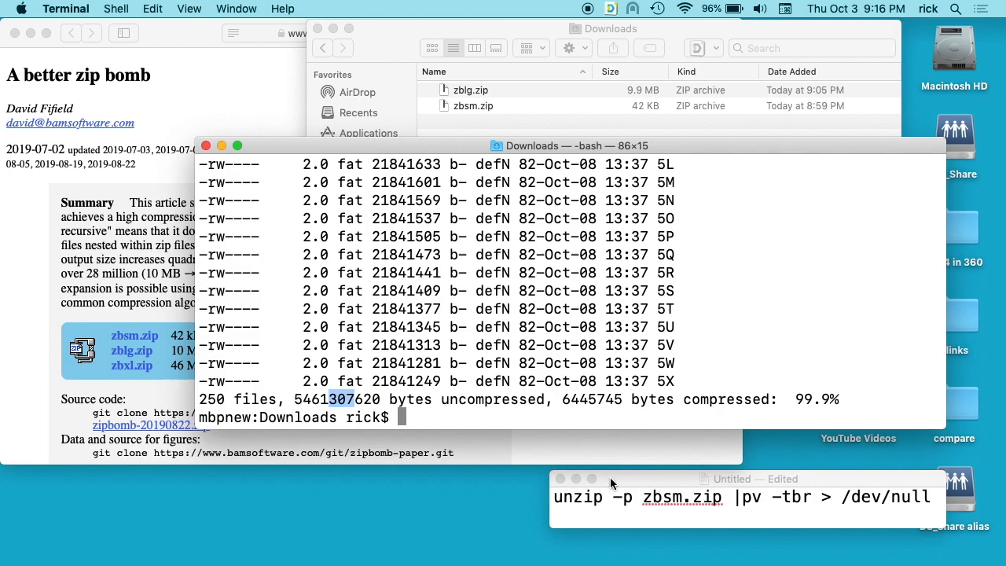
mouse_move(543, 420)
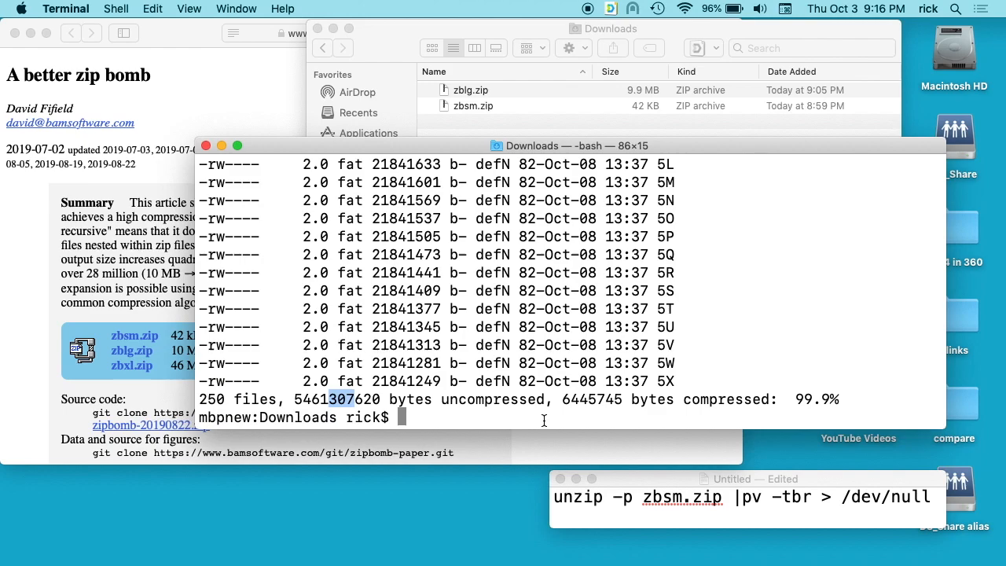
Step: Run 'time unzip -p zbsm.zip |pv -tbr > /dev/null', yielding 5.09GiB in 24 seconds
text(time)
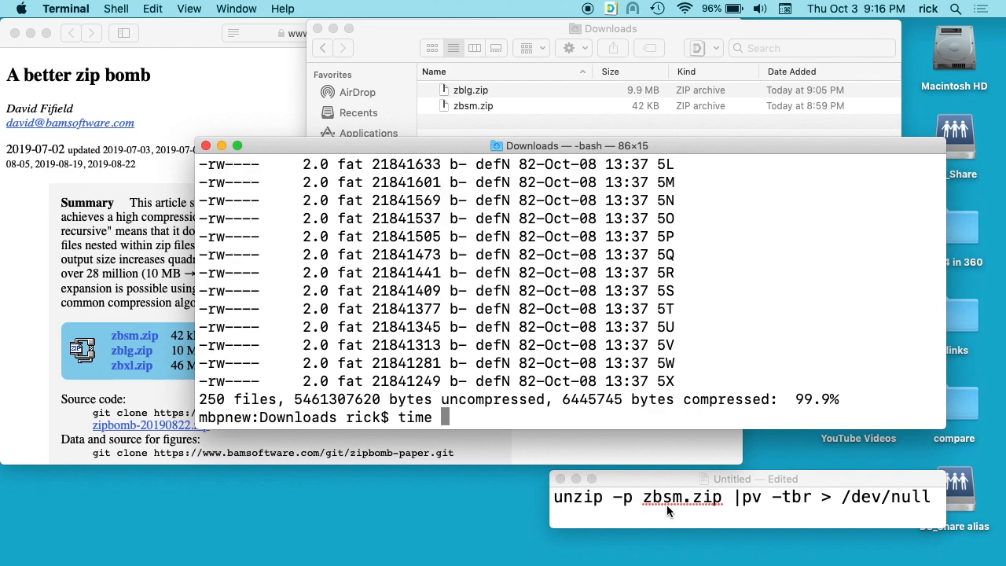
text(unzip -p)
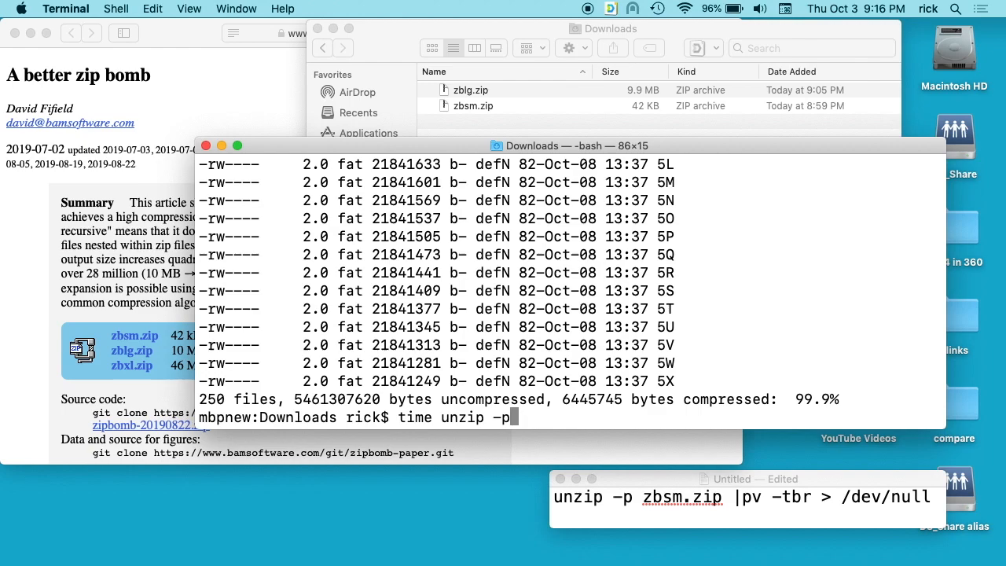
text(zbsm.zip)
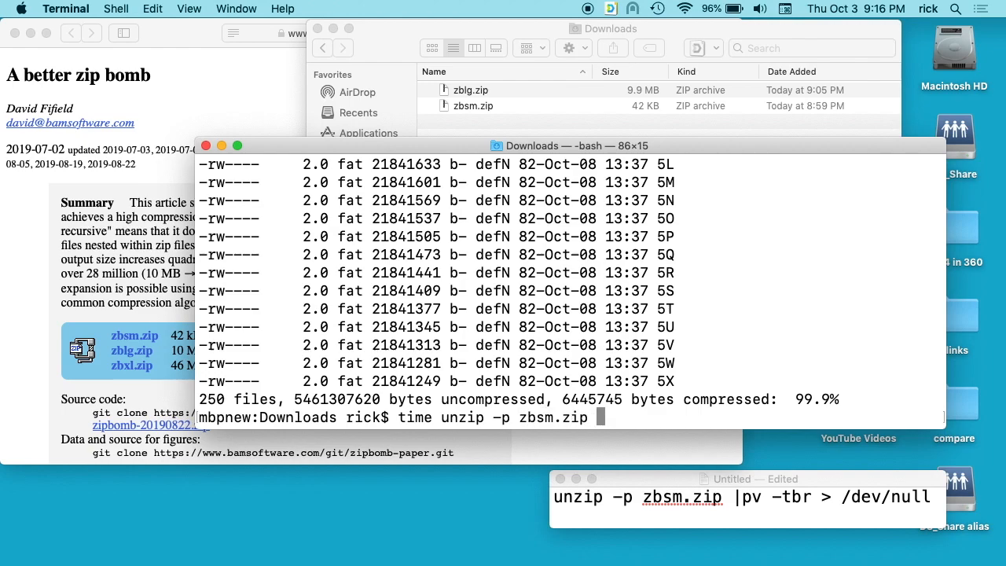
text(|)
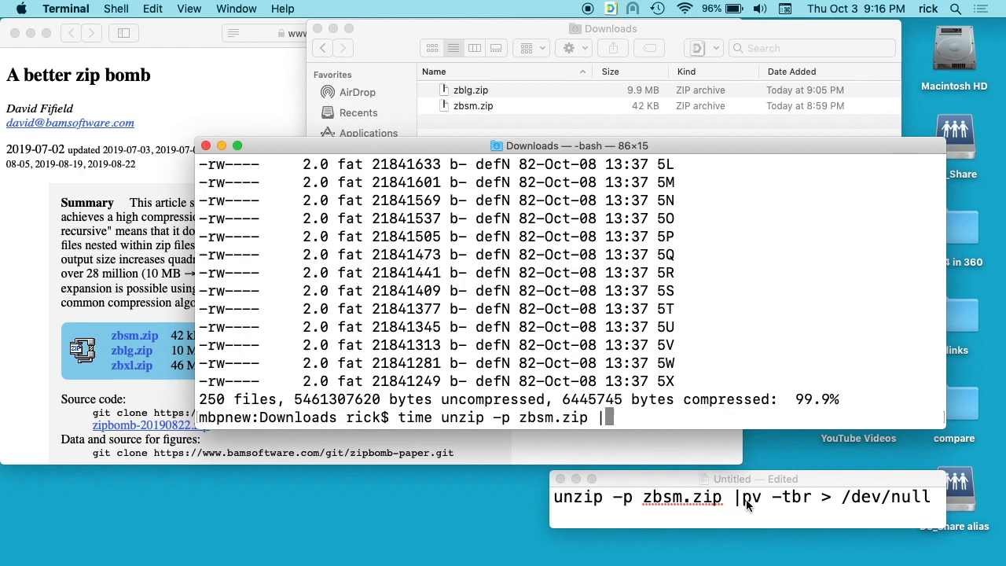
mouse_move(754, 508)
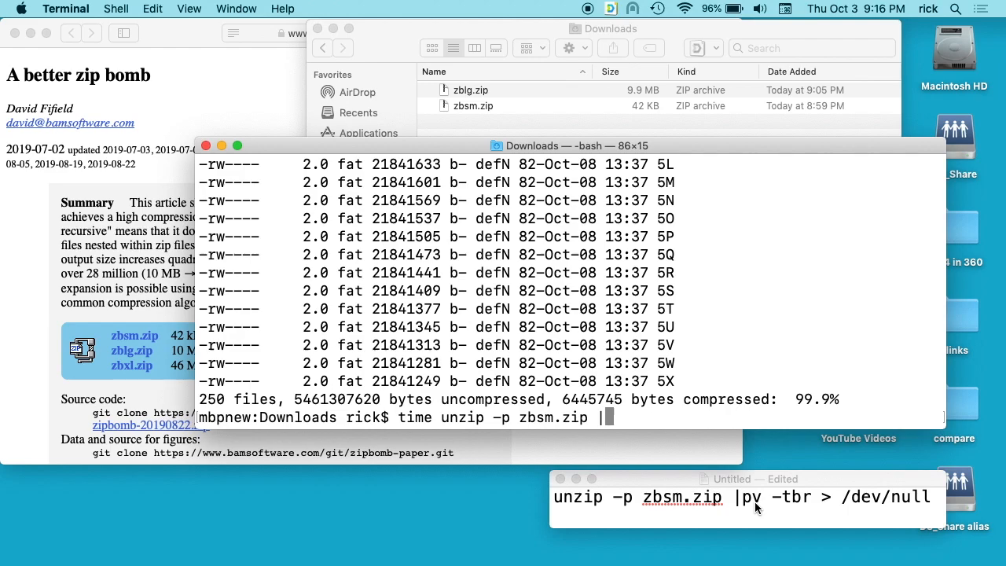
text(pv)
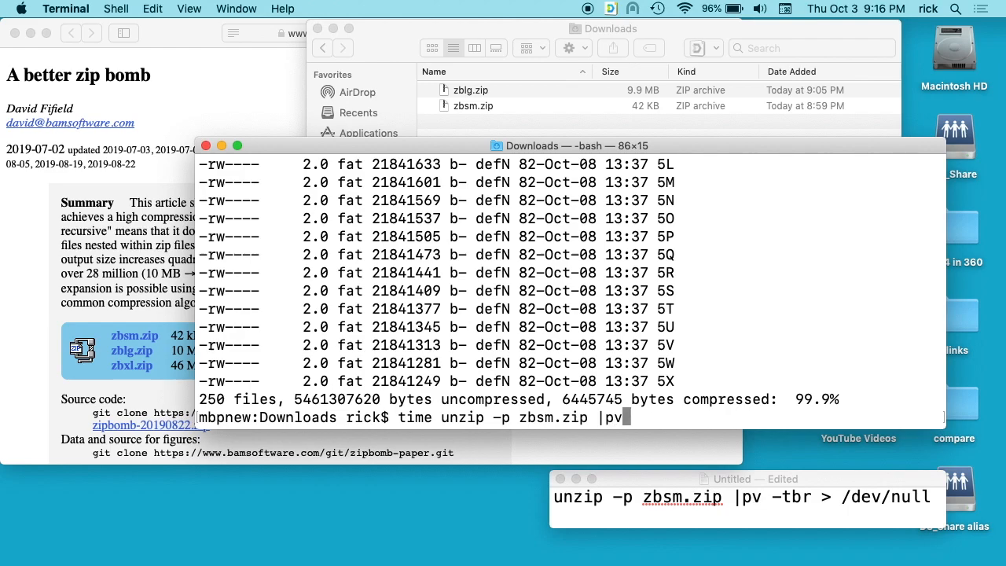
text(-tbr)
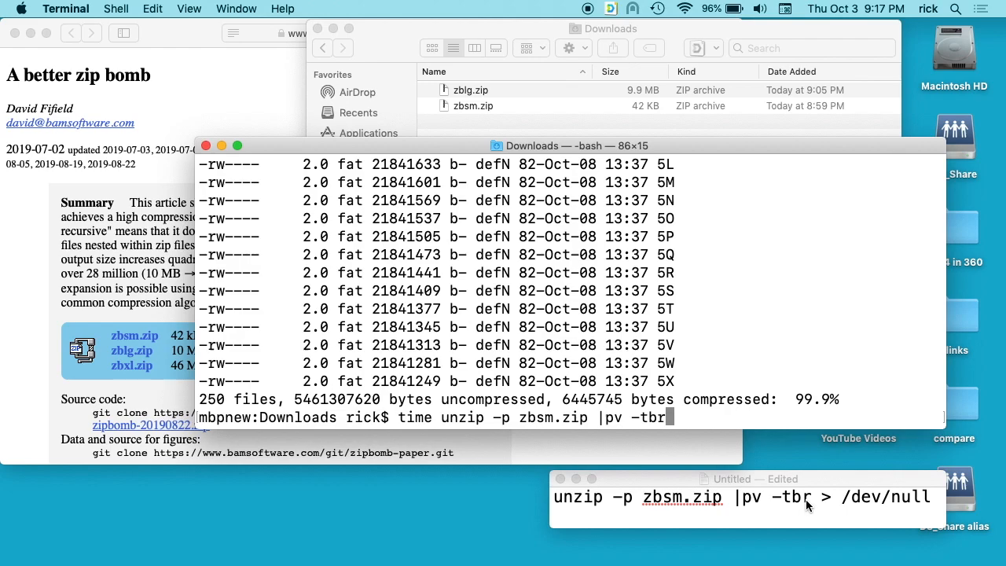
mouse_move(803, 483)
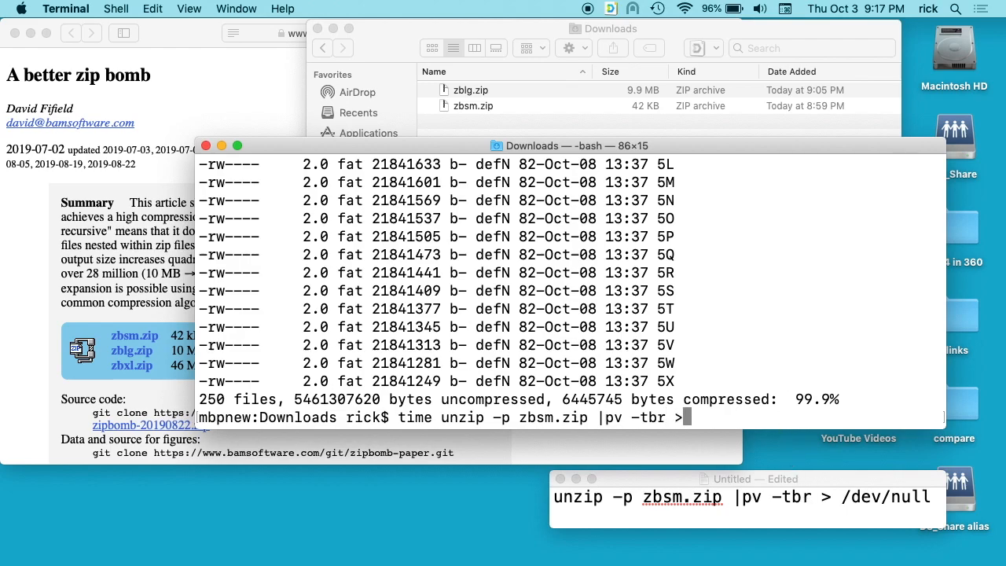
text(/dev/null)
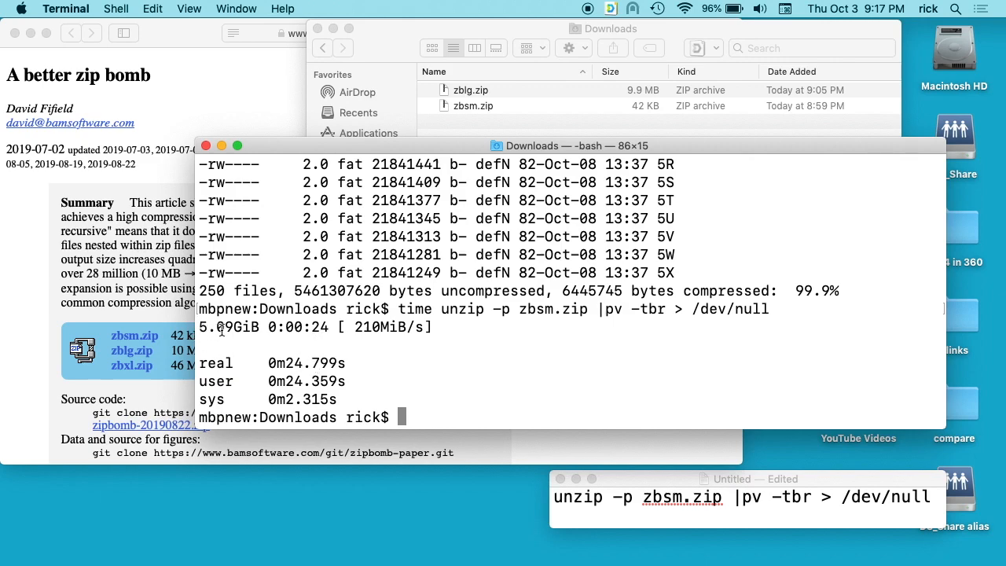
mouse_move(414, 346)
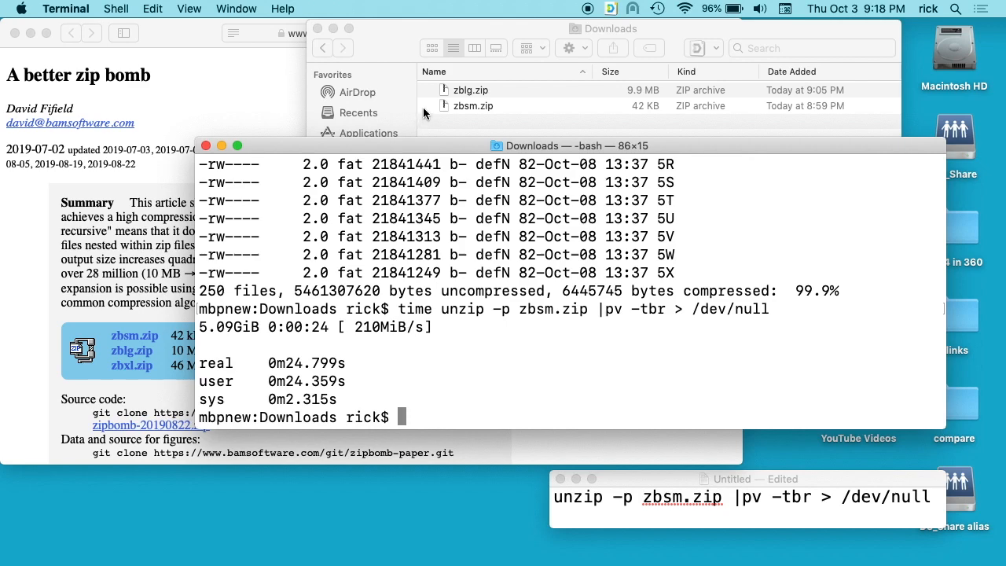
Step: Run 'time unzip -p zblg.zip |pv -tbr > /dev/null'
text(time unzip -p zbsm.zip |pv -tbr > /dev/null)
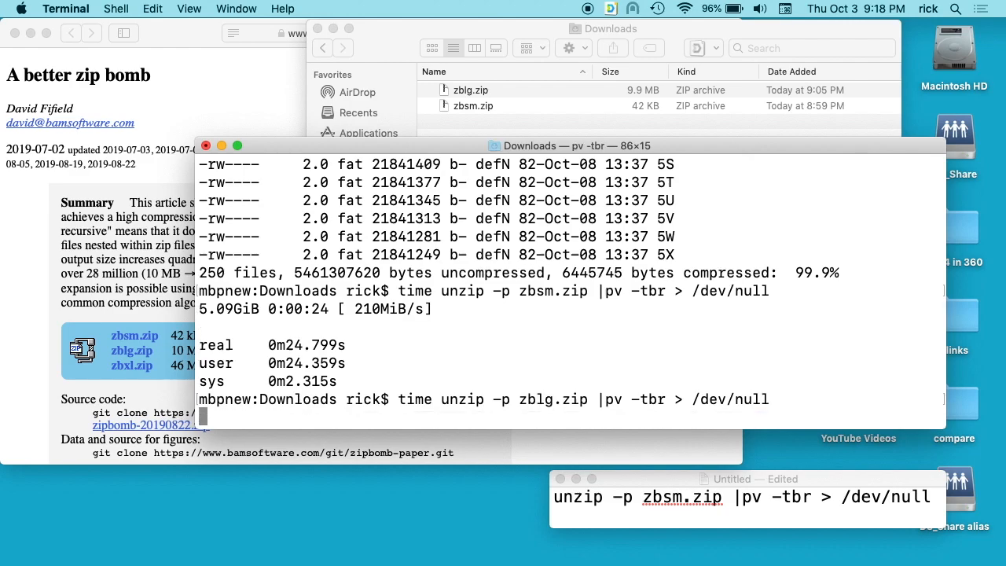
key(Return)
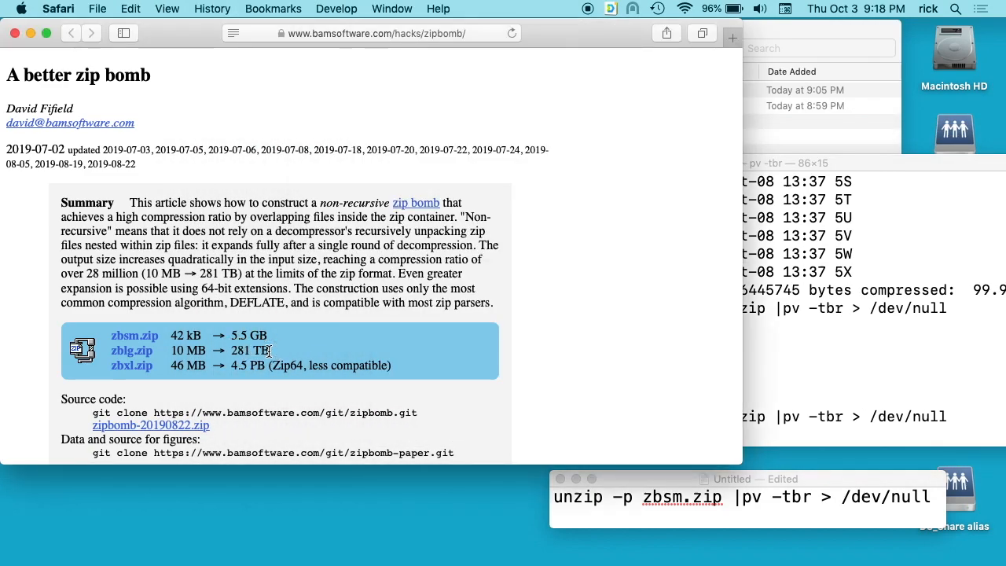
mouse_move(244, 368)
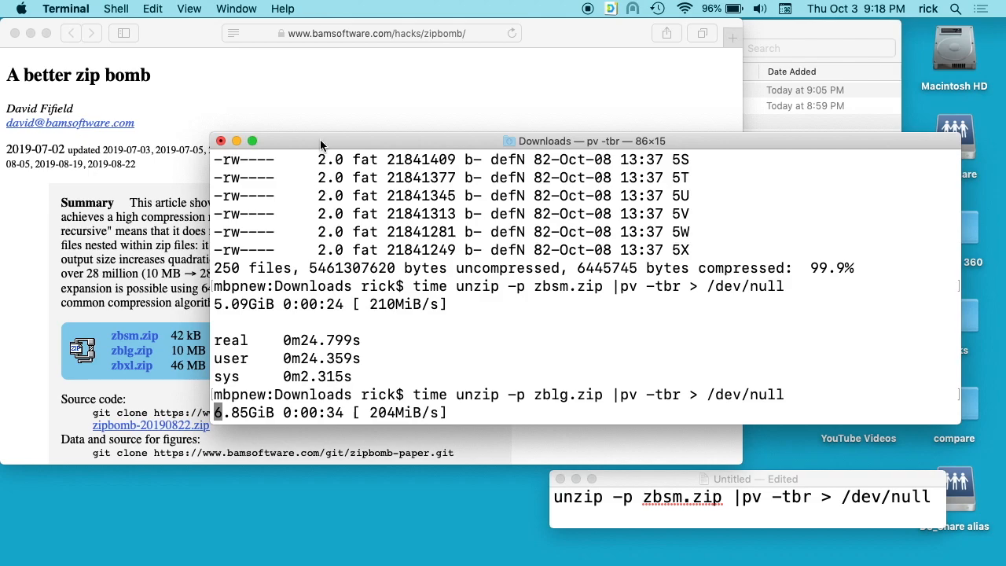
Step: Move the Terminal window higher while zblg.zip decompression climbs to 14.2GiB
drag(321, 140, 502, 122)
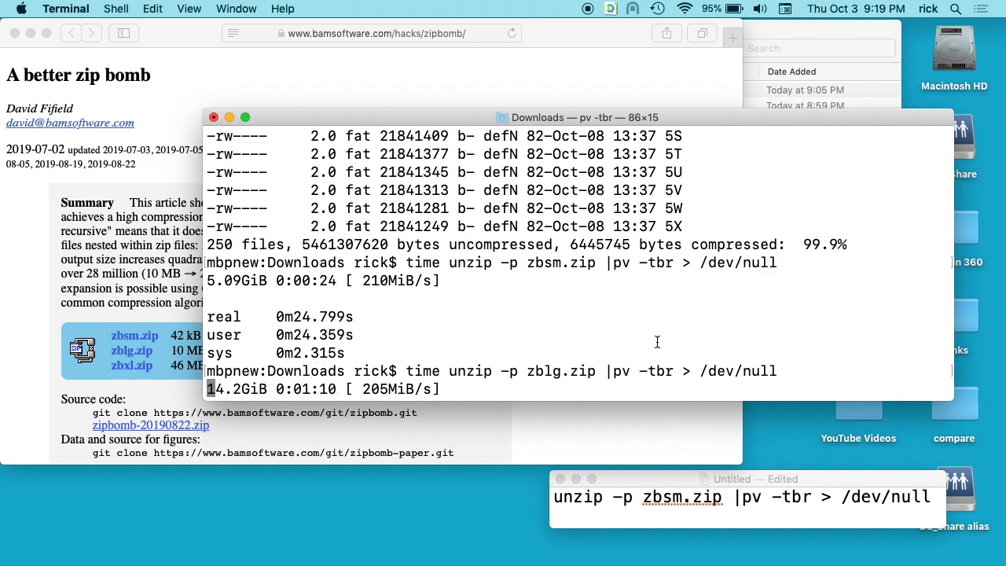
Step: Interrupt zblg.zip at 1m11.8s and run the zbsm.zip unzip without pv
key(ctrl+c)
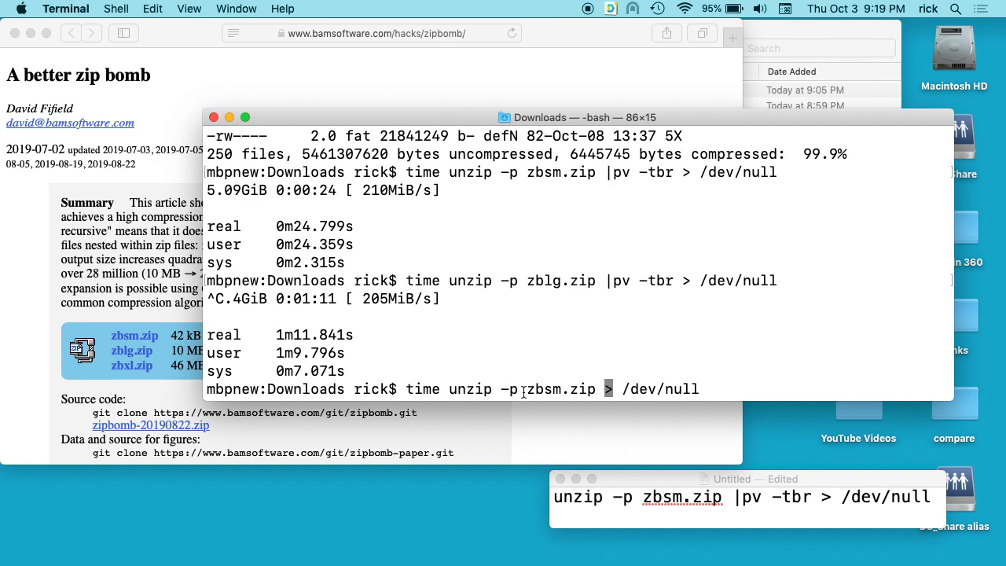
mouse_move(709, 375)
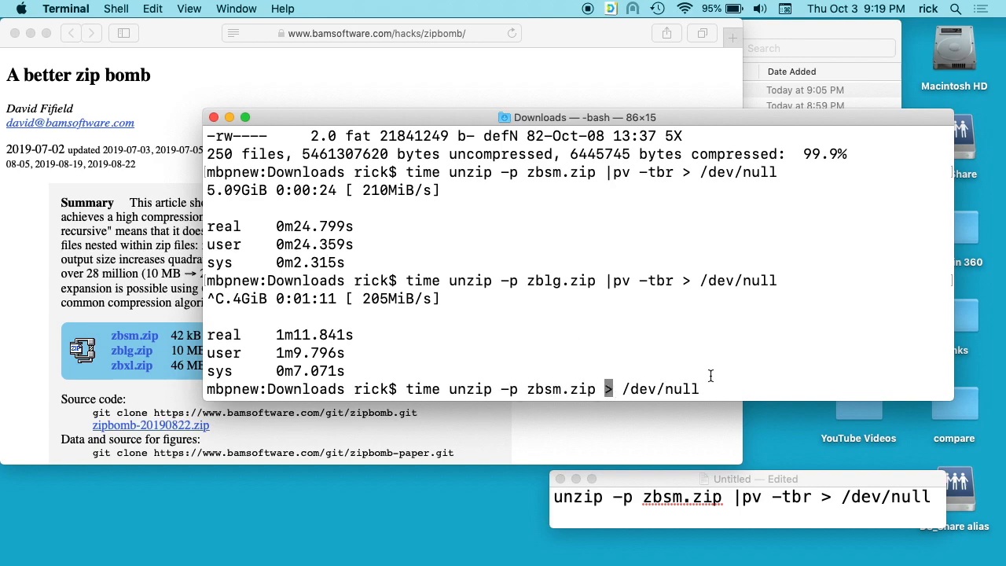
key(Return)
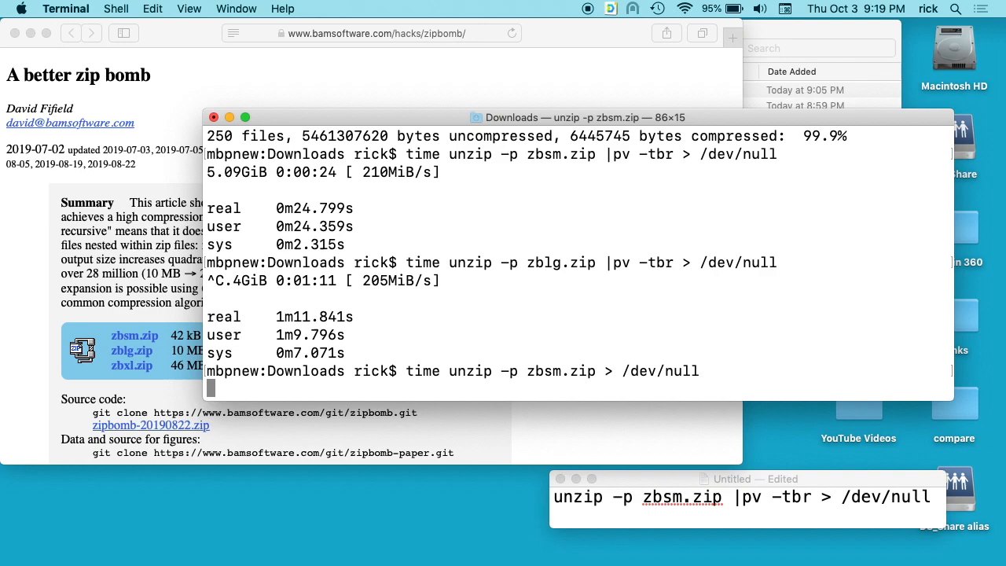